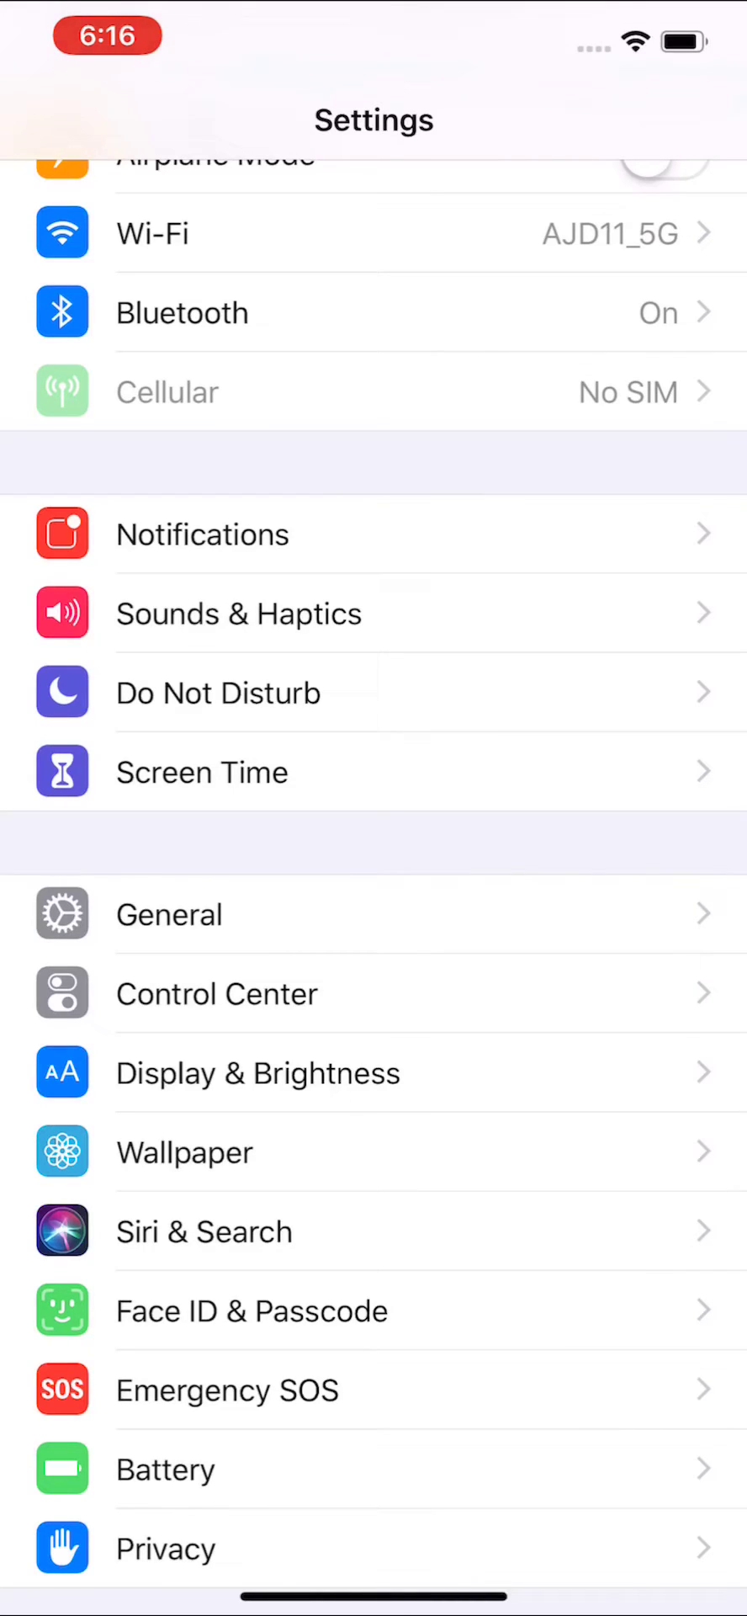
# Scroll down the Settings list to open the Photos settings page
pyautogui.scroll(-3)
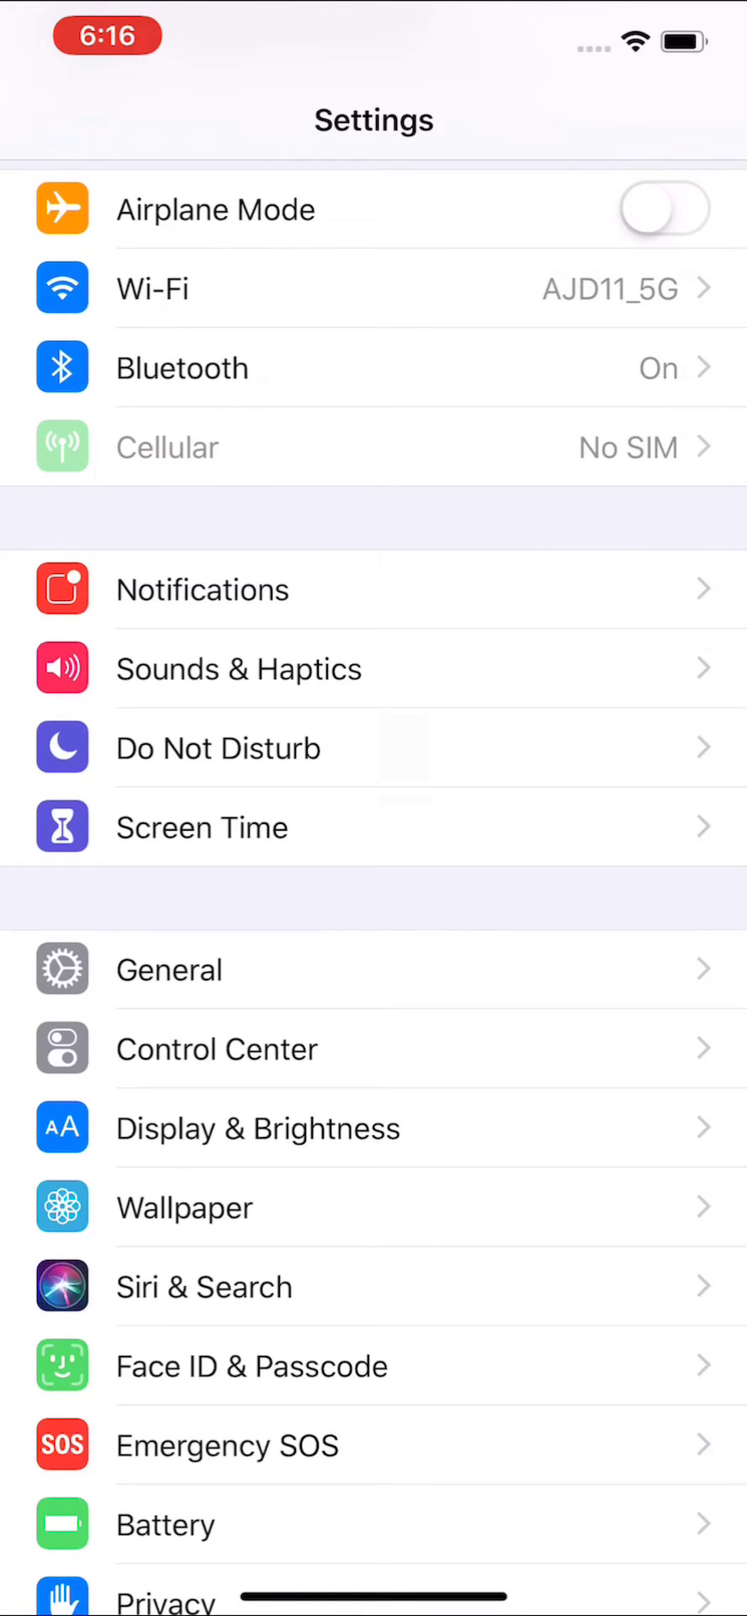
pyautogui.scroll(-3)
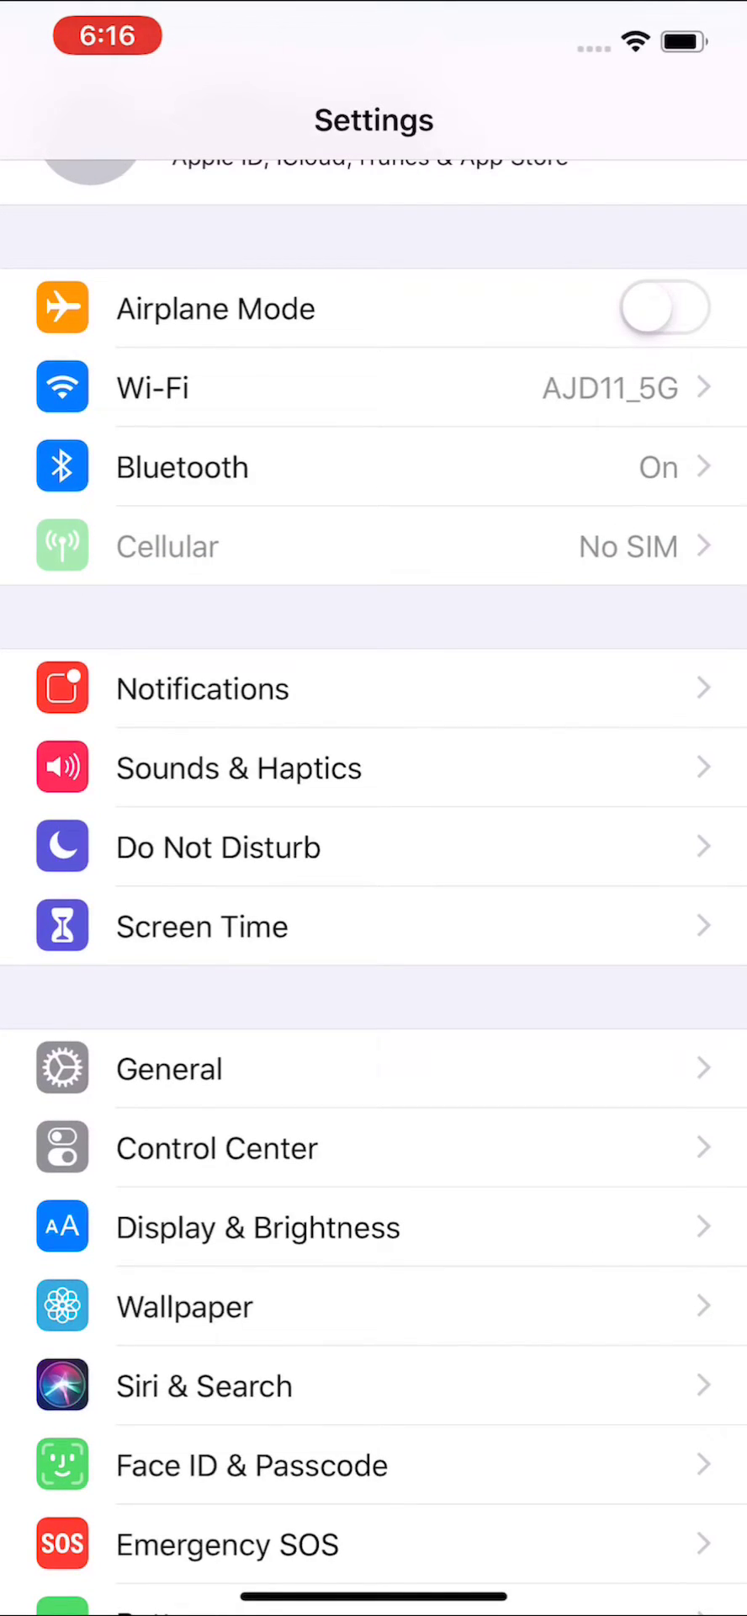
pyautogui.scroll(-3)
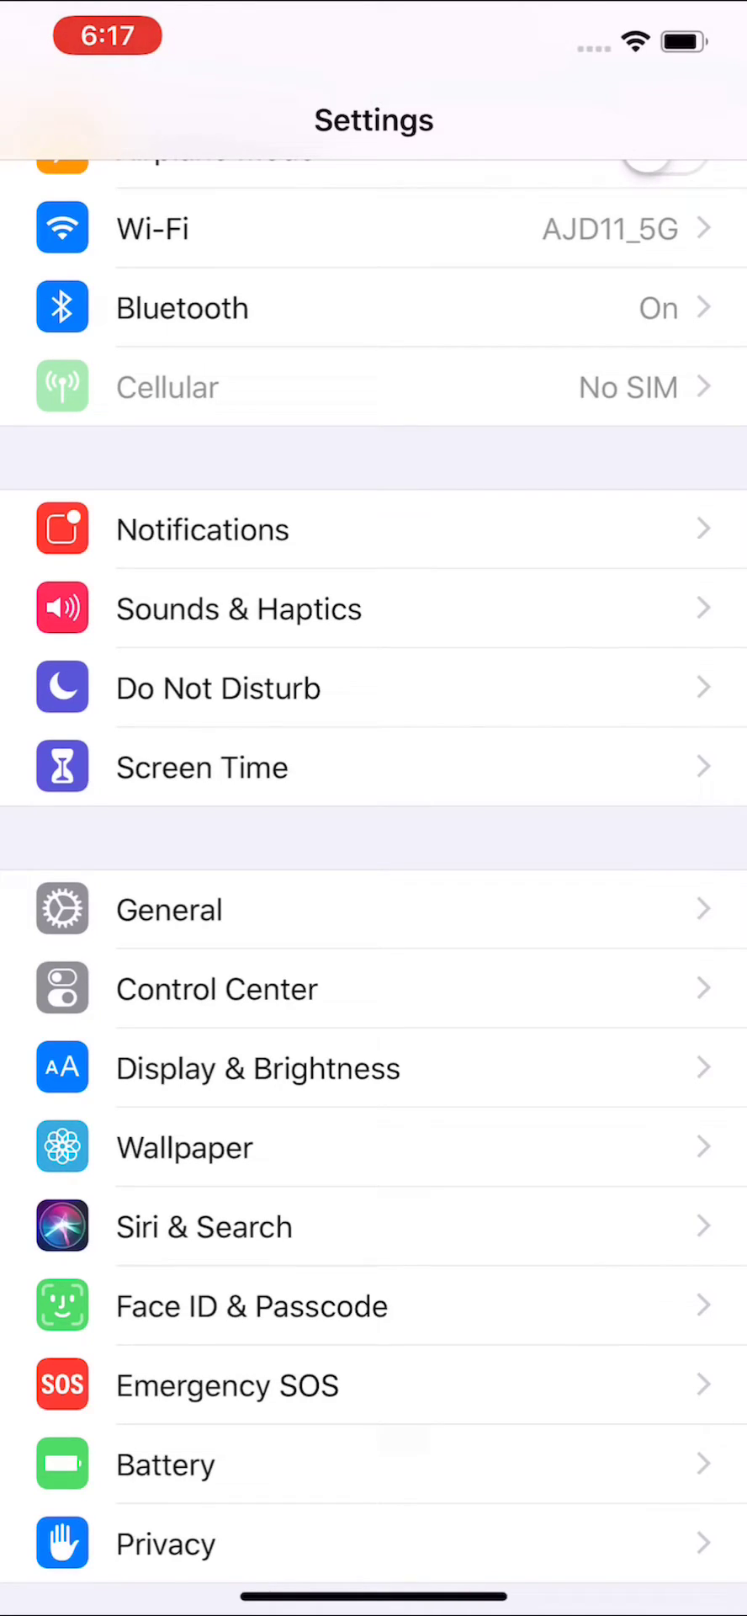
pyautogui.scroll(-3)
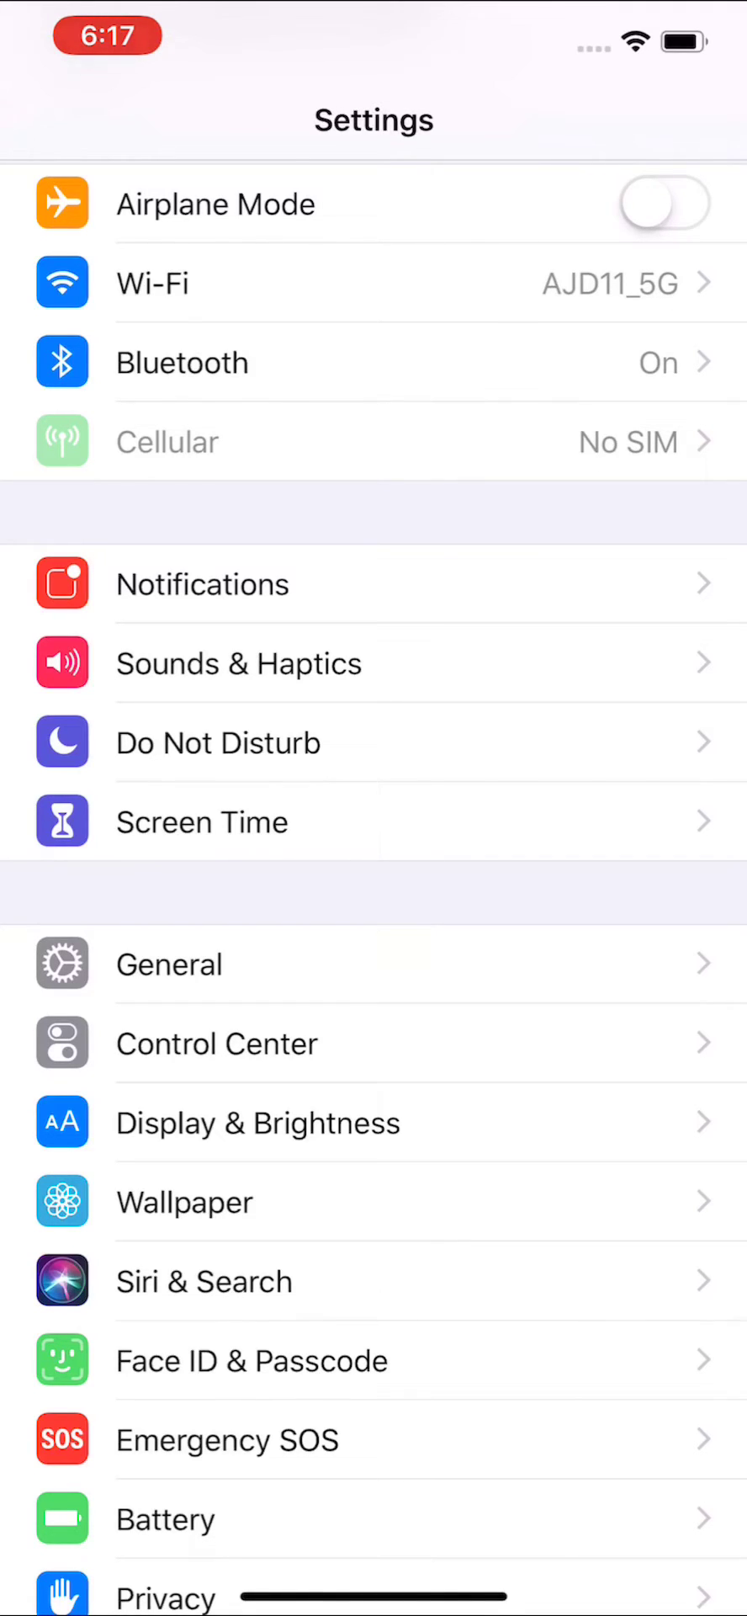
pyautogui.scroll(-3)
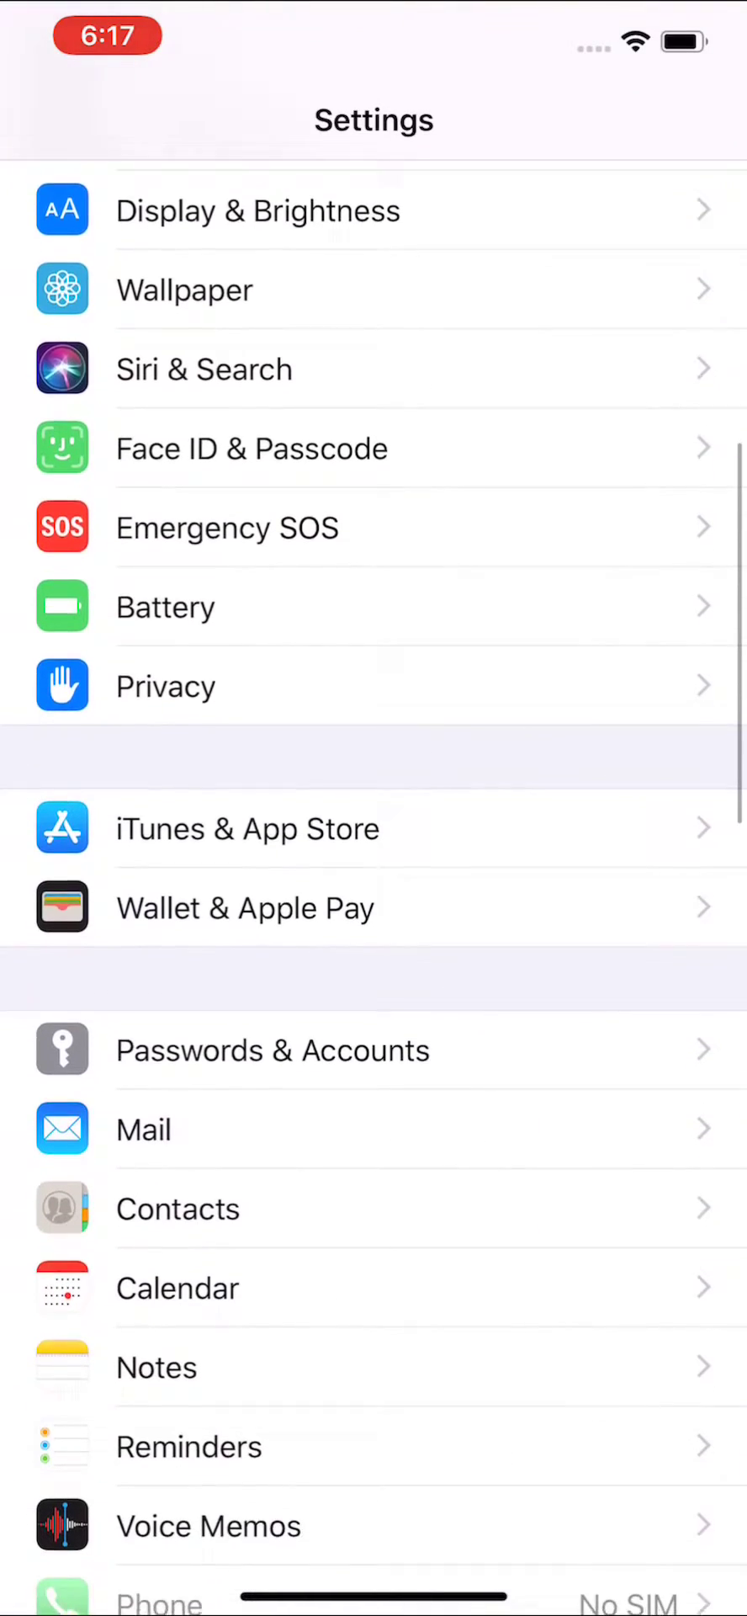
pyautogui.scroll(-3)
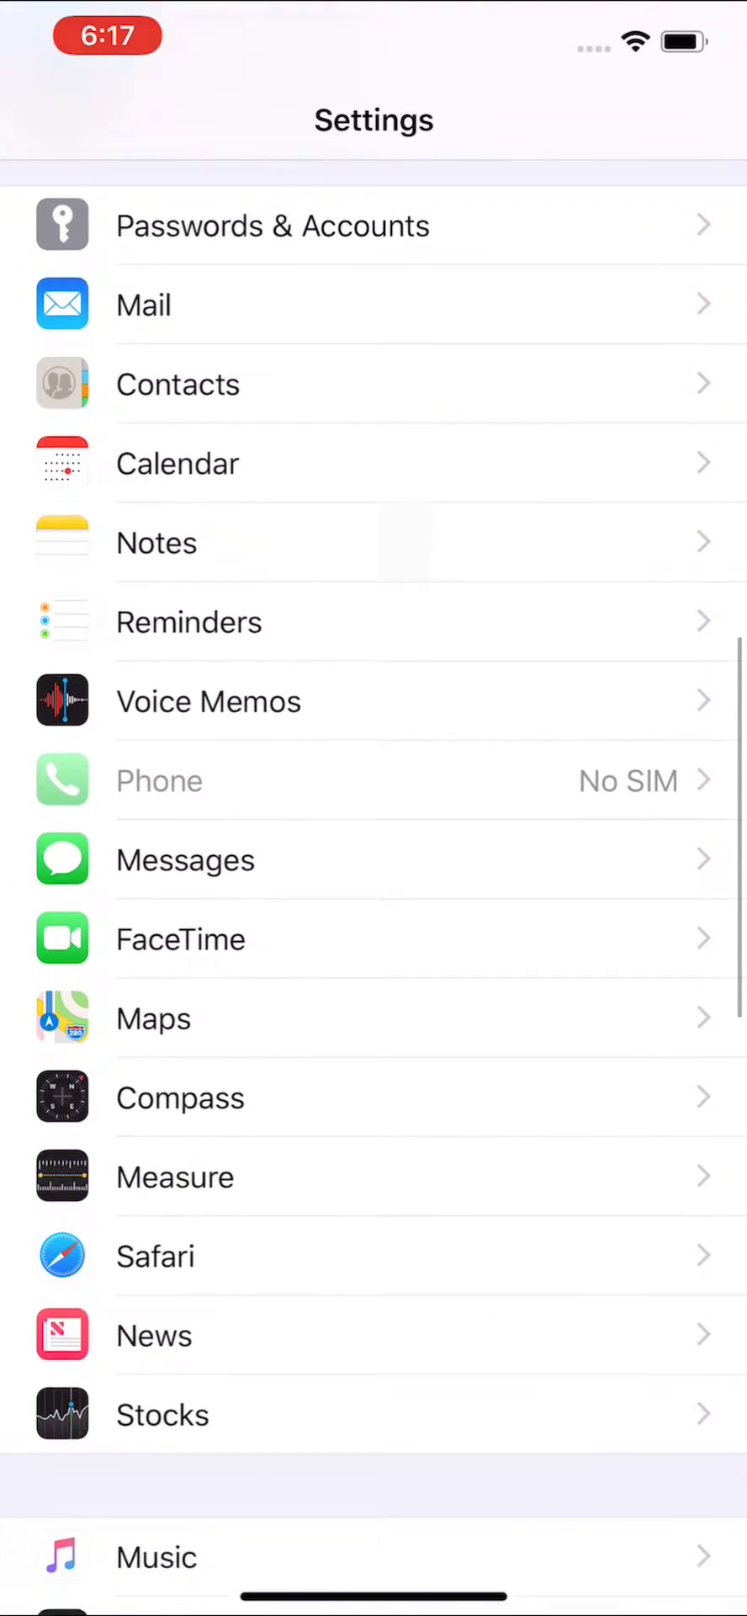
pyautogui.scroll(-3)
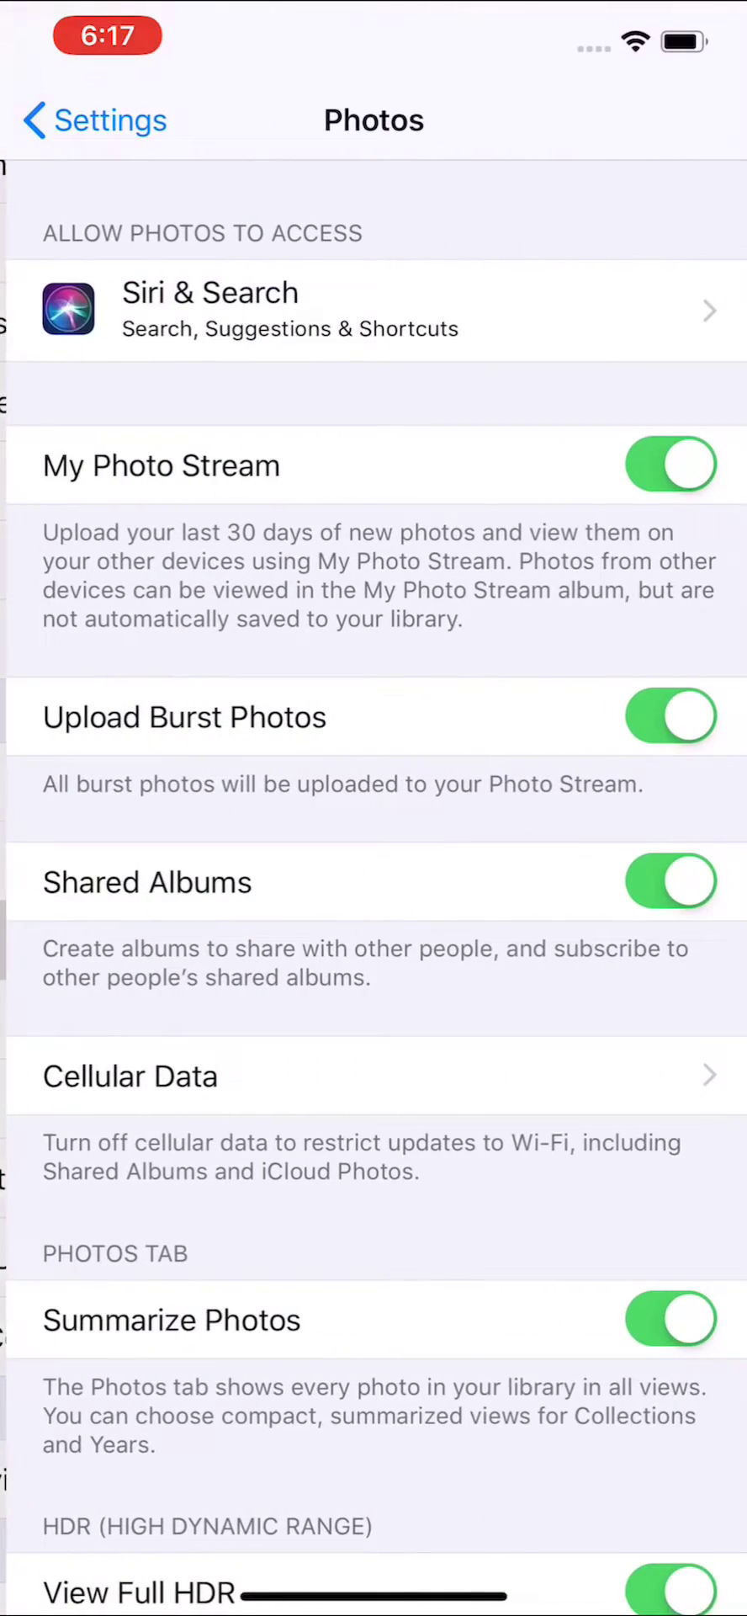
# Set Transfer to Mac or PC to Keep Originals instead of Automatic
pyautogui.scroll(-3)
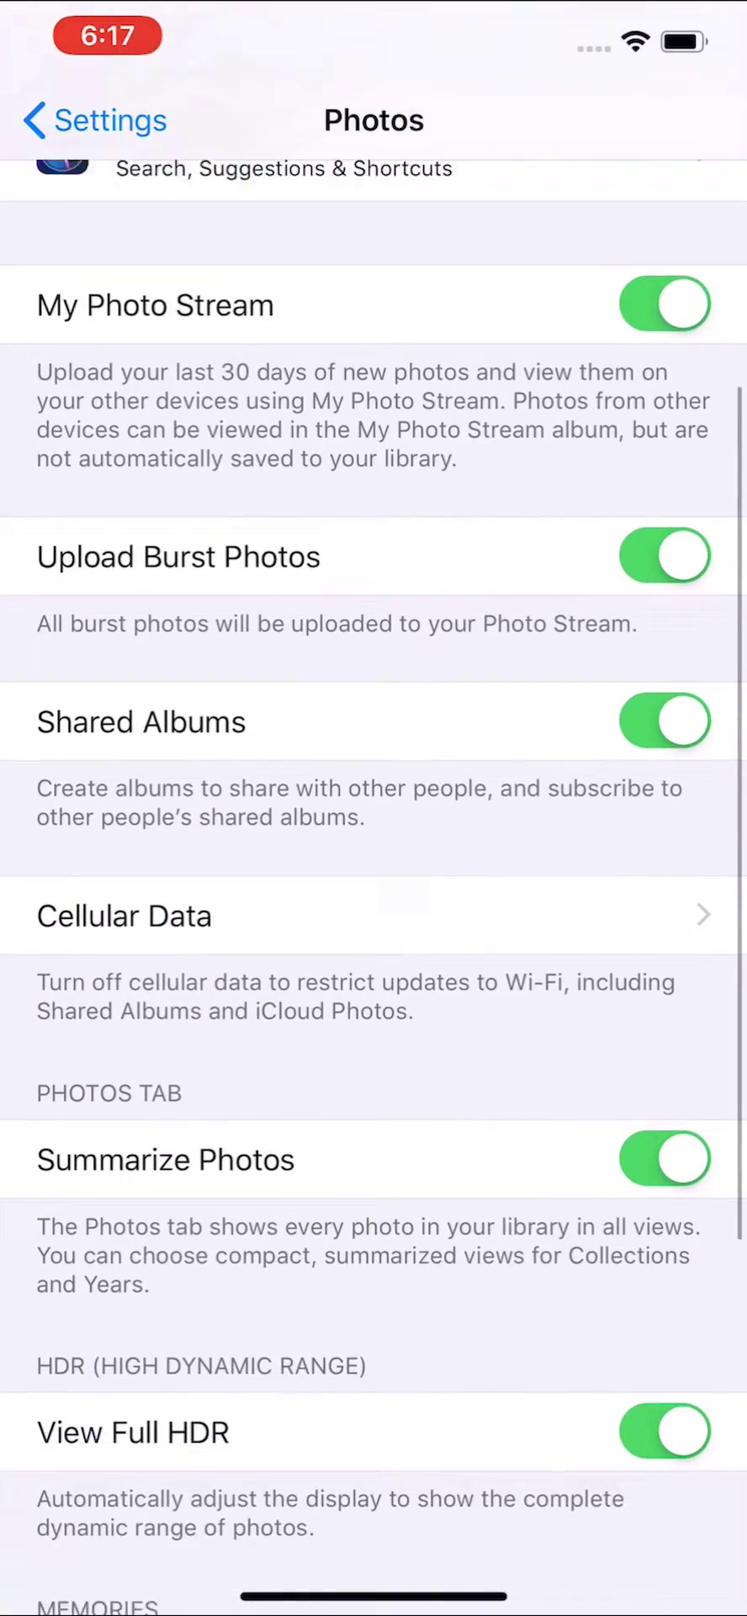
pyautogui.scroll(-3)
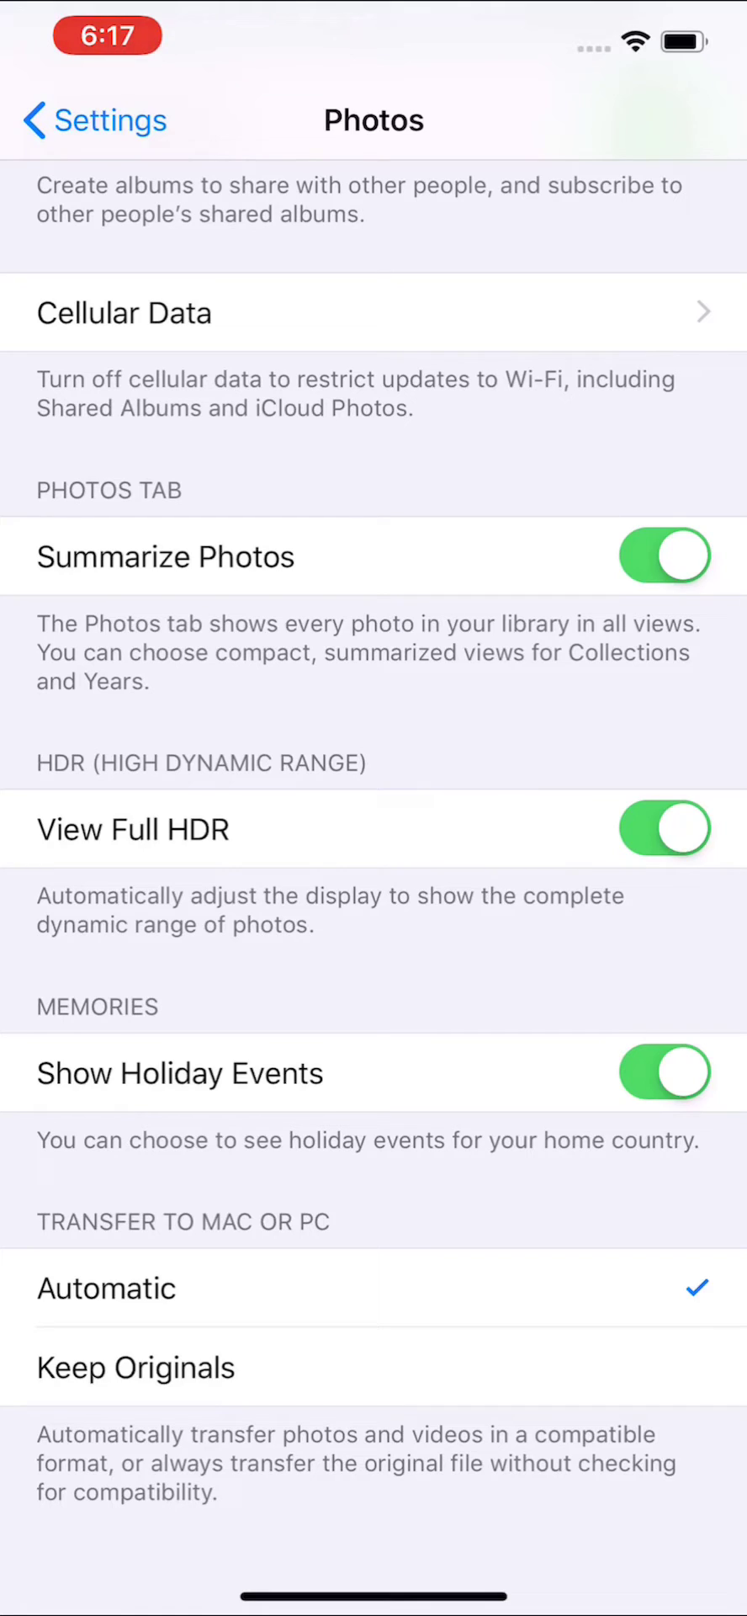
pyautogui.click(135, 1367)
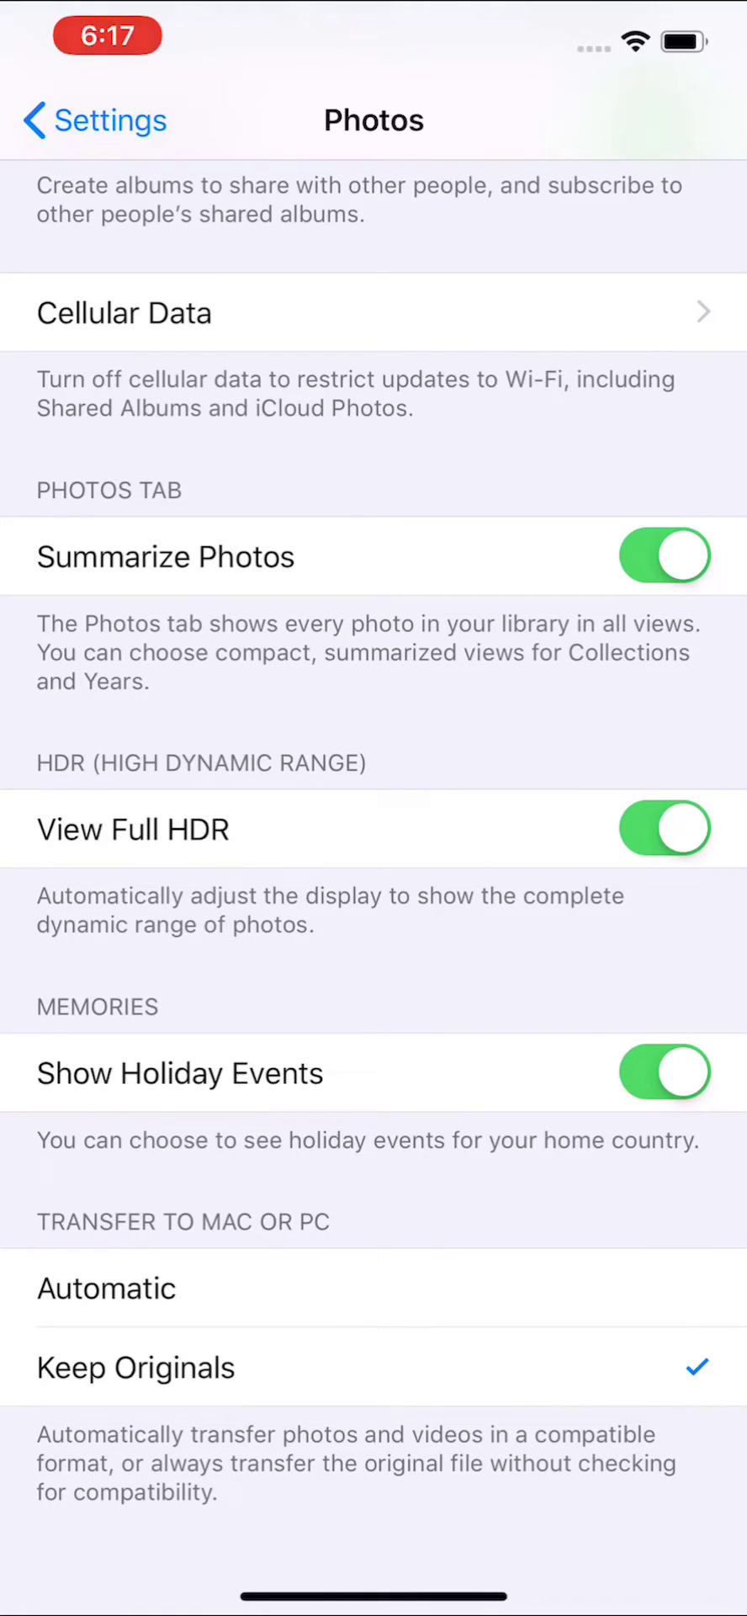